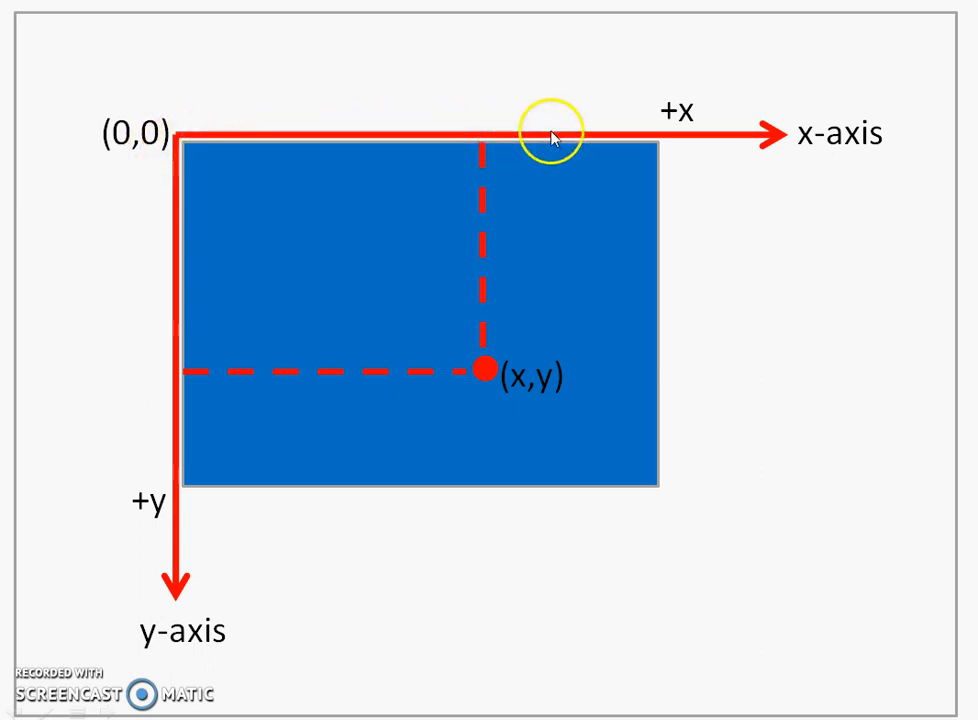
mouse_move(458, 496)
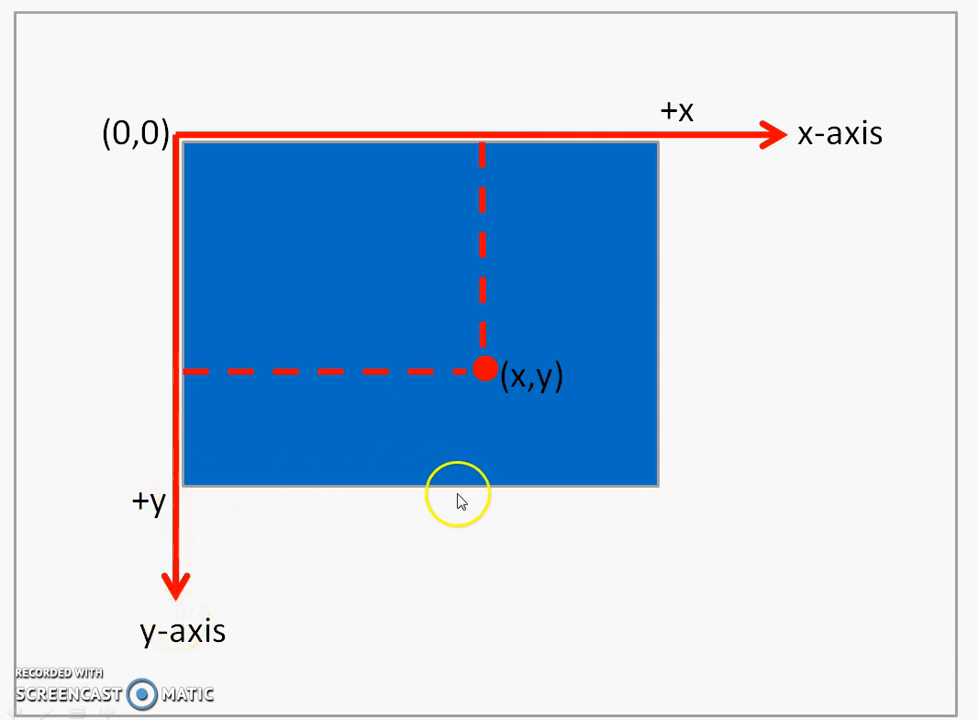
mouse_move(624, 176)
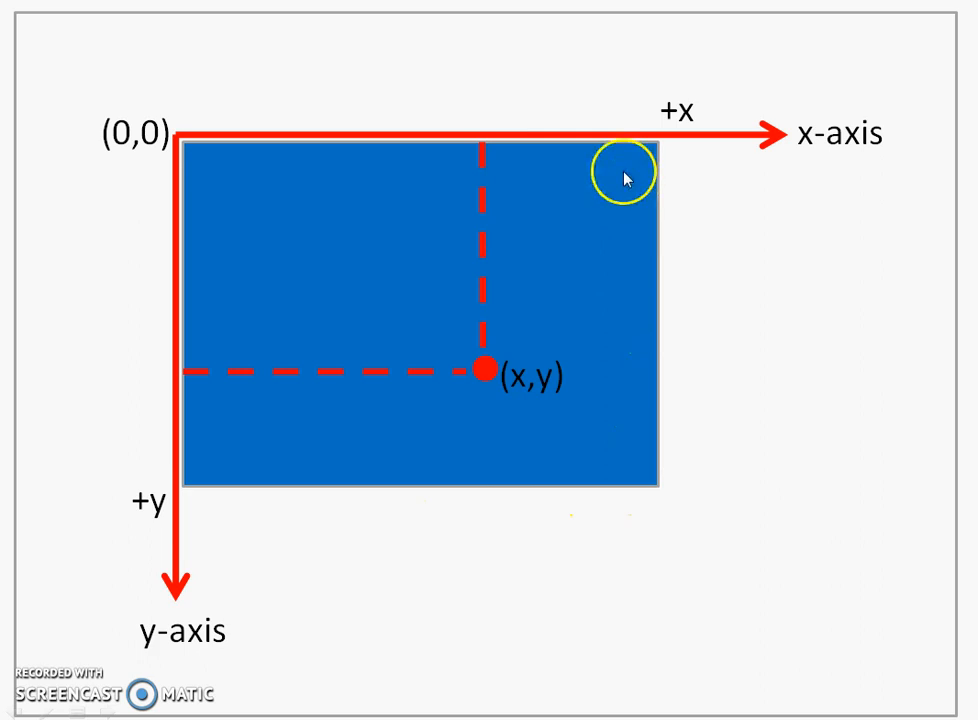
mouse_move(484, 370)
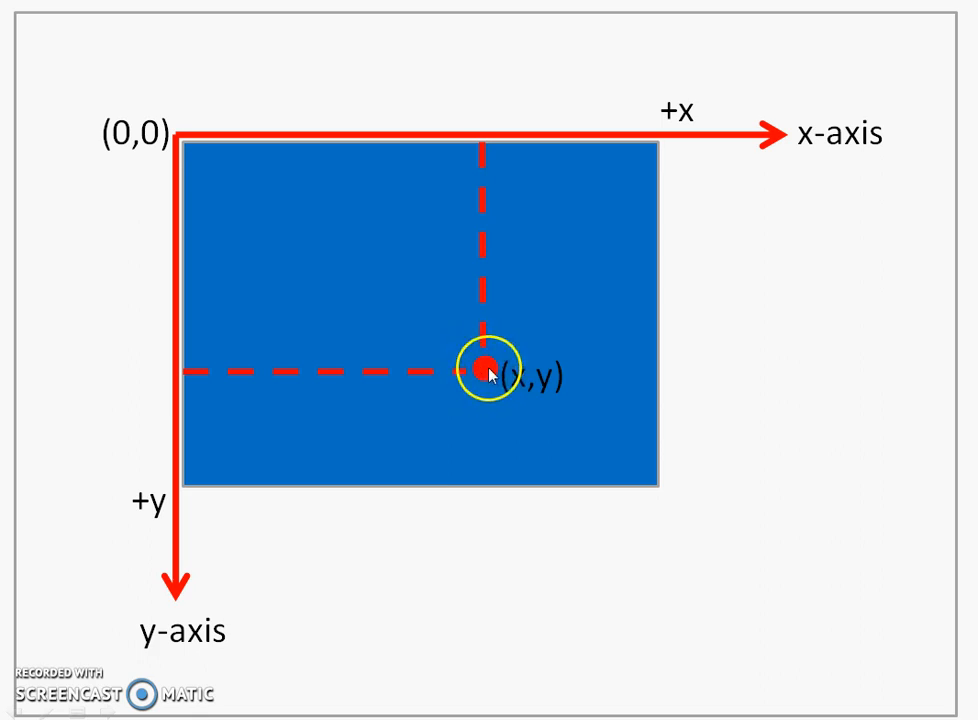
mouse_move(458, 188)
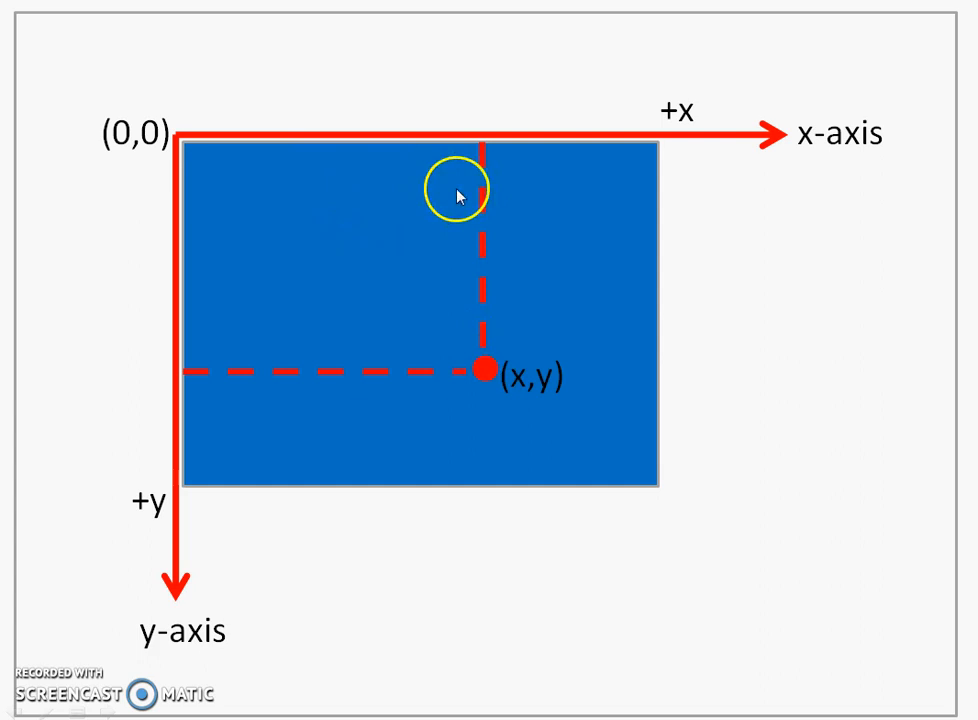
mouse_move(364, 364)
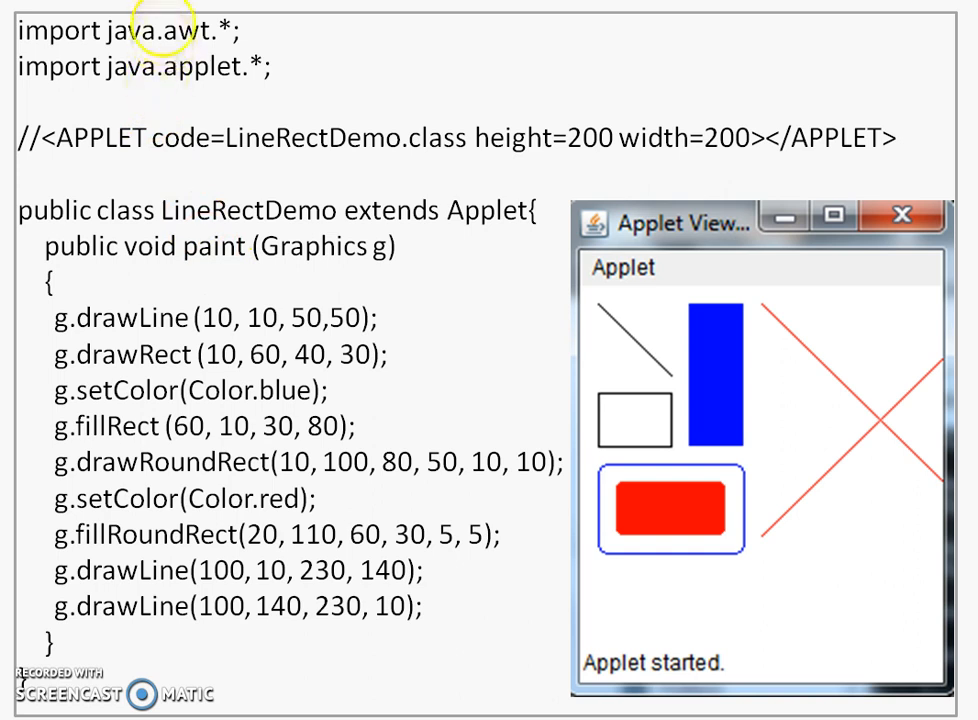
mouse_move(140, 84)
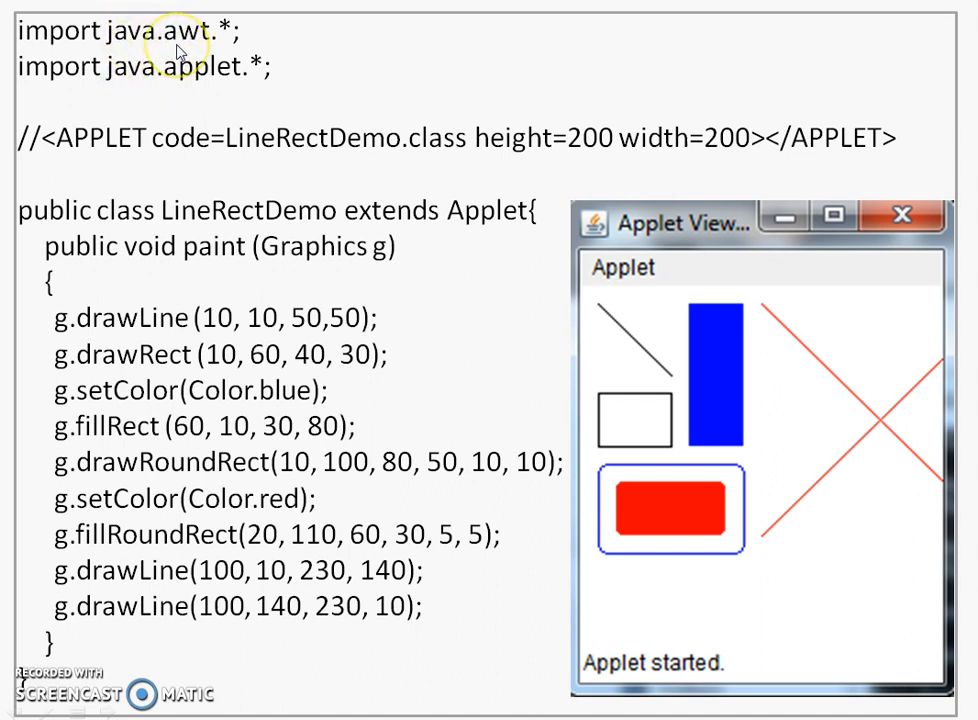
mouse_move(180, 90)
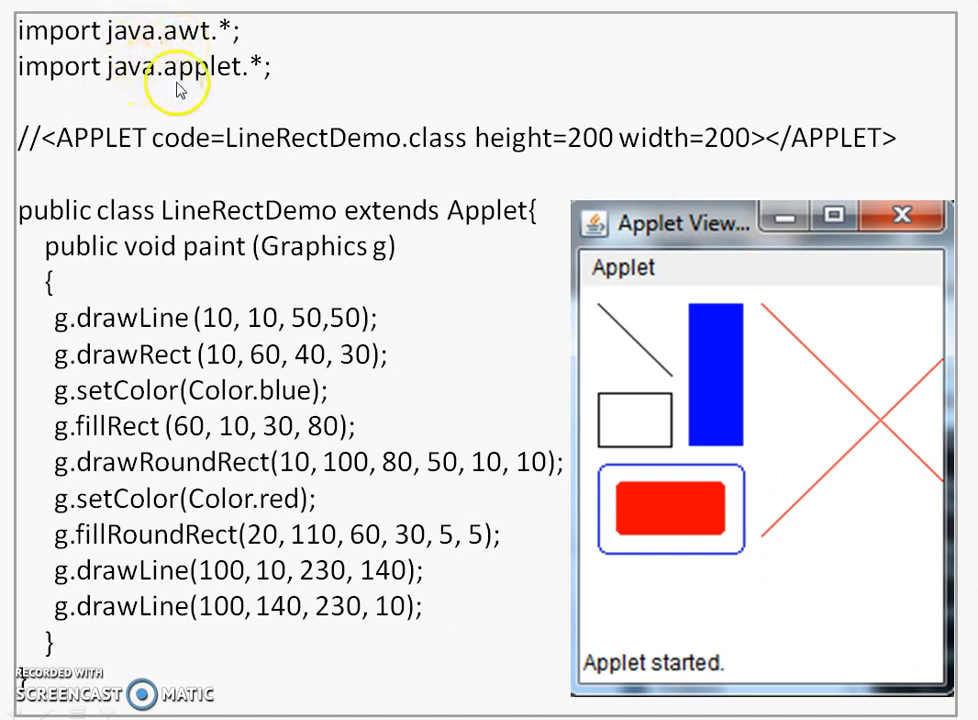
mouse_move(176, 52)
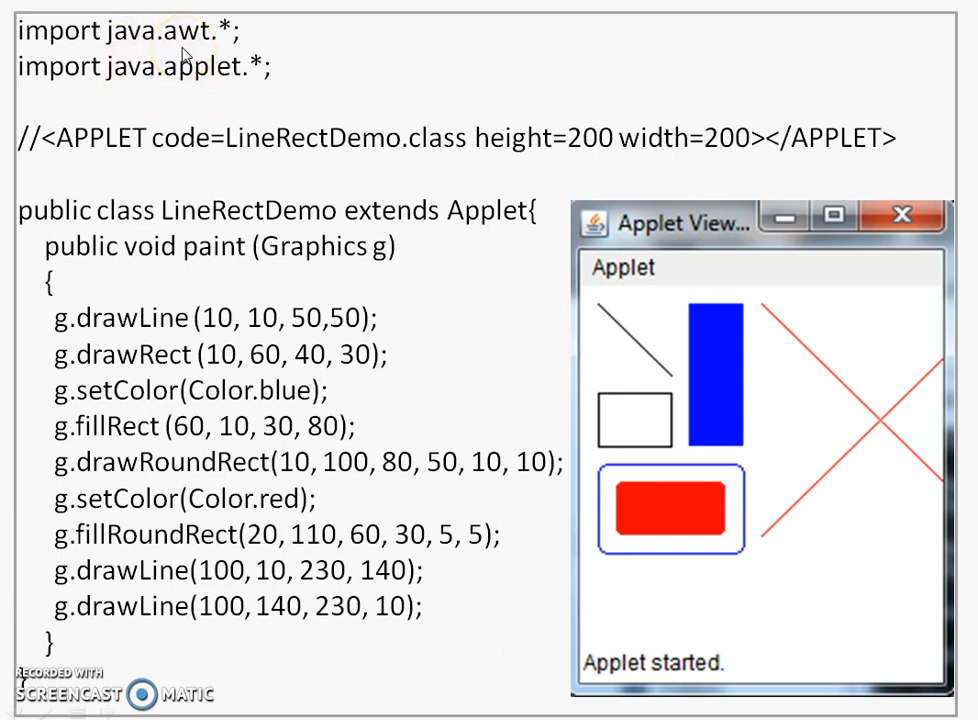
mouse_move(186, 54)
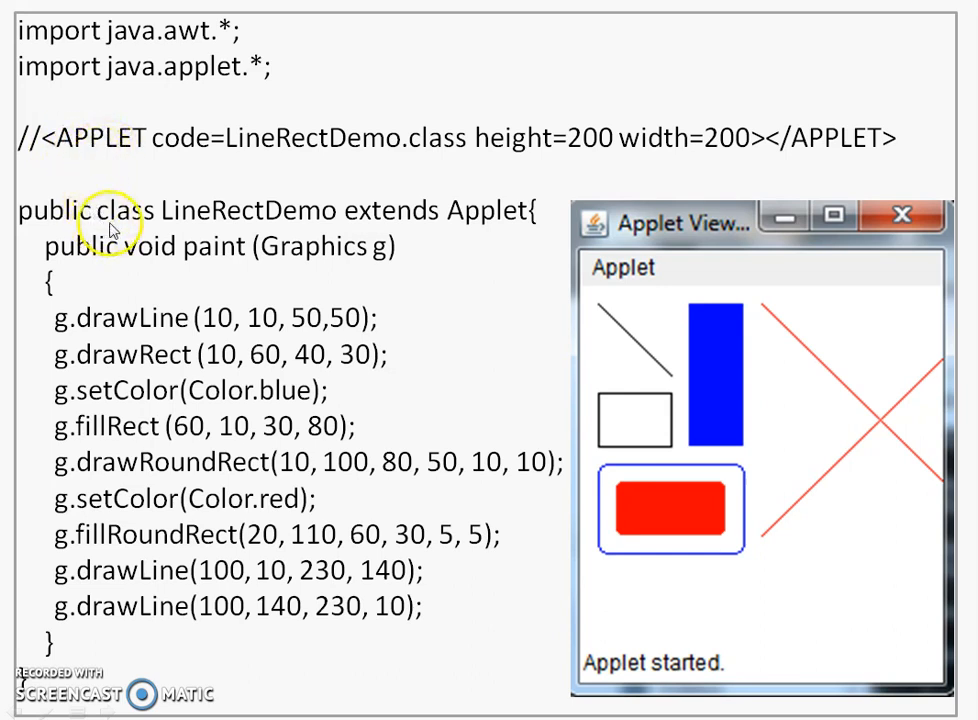
mouse_move(350, 230)
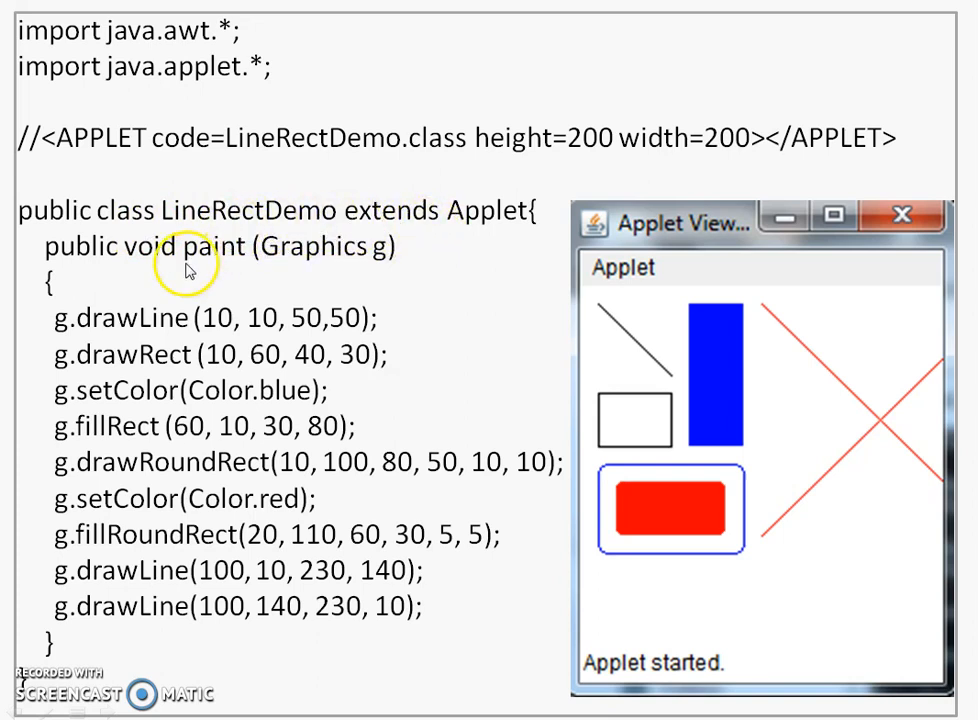
mouse_move(224, 270)
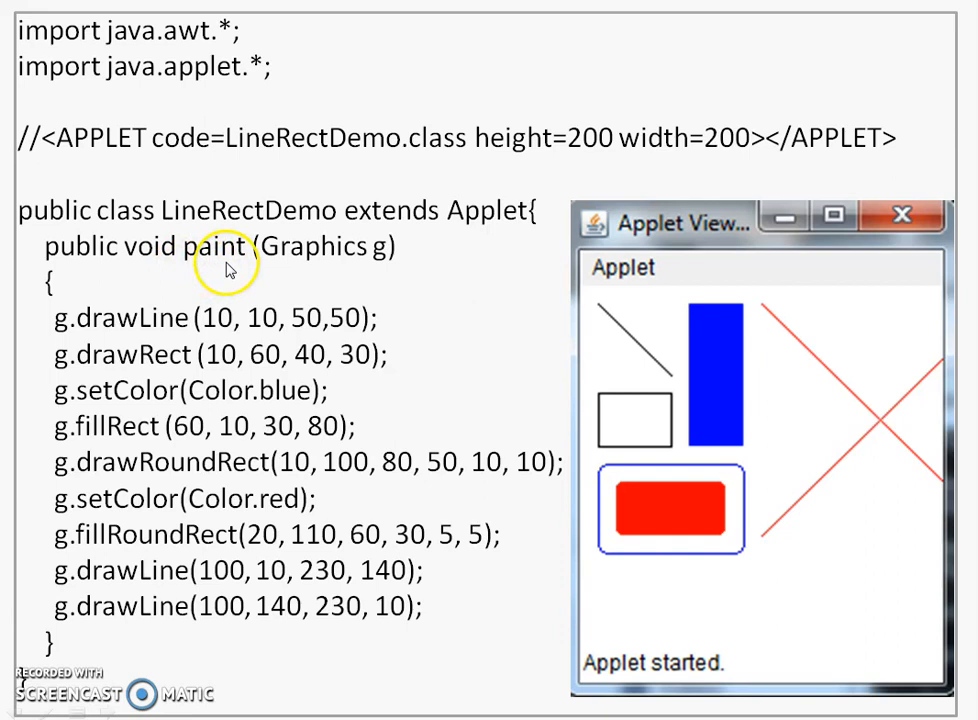
mouse_move(432, 236)
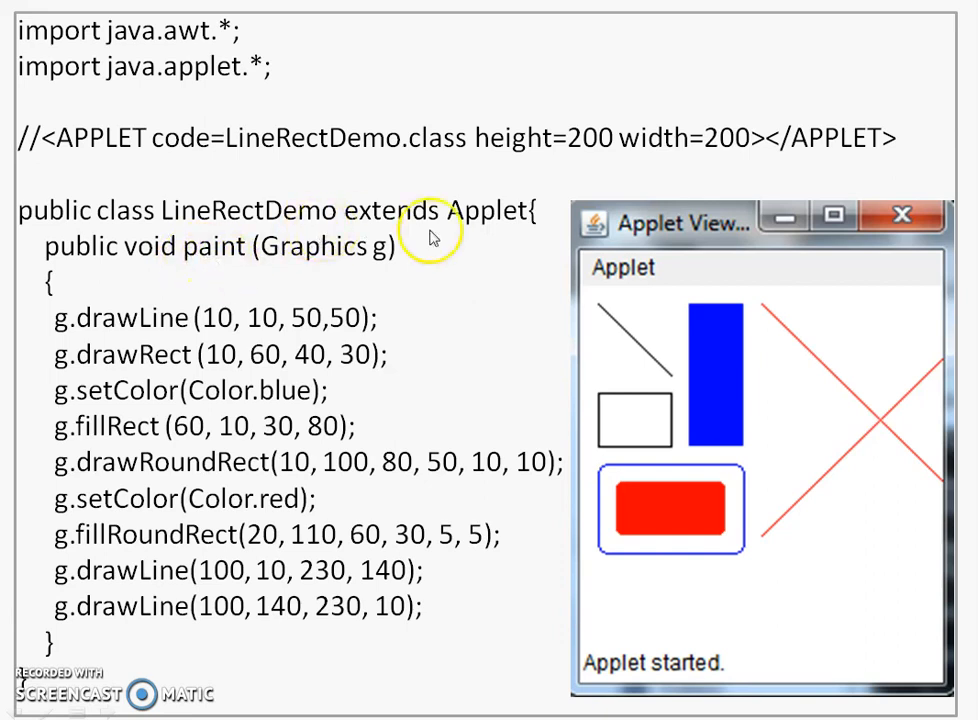
mouse_move(480, 224)
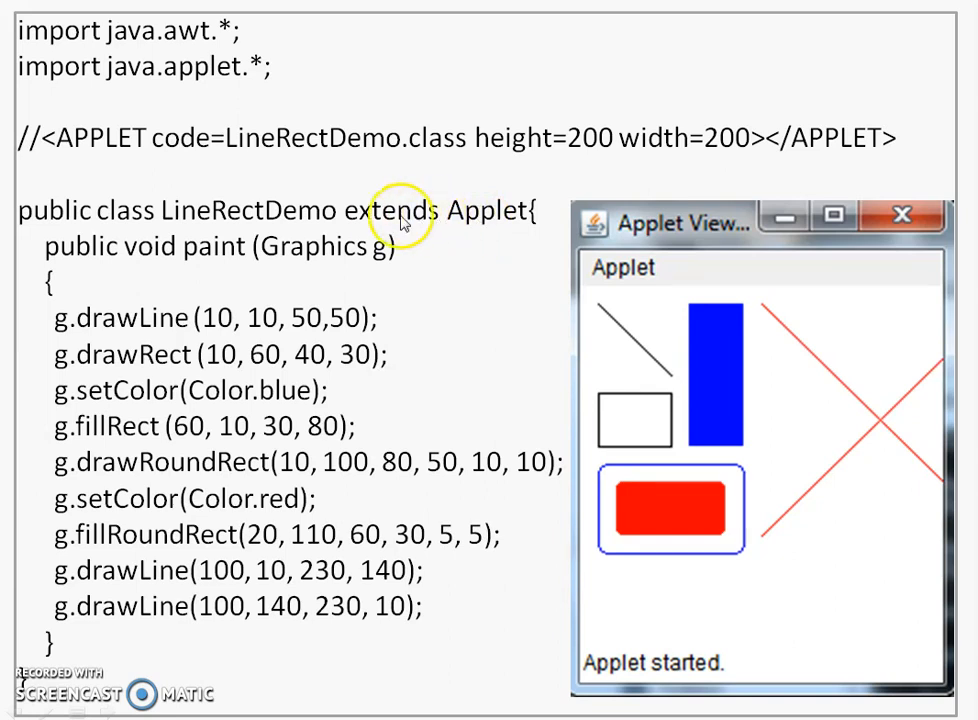
mouse_move(480, 224)
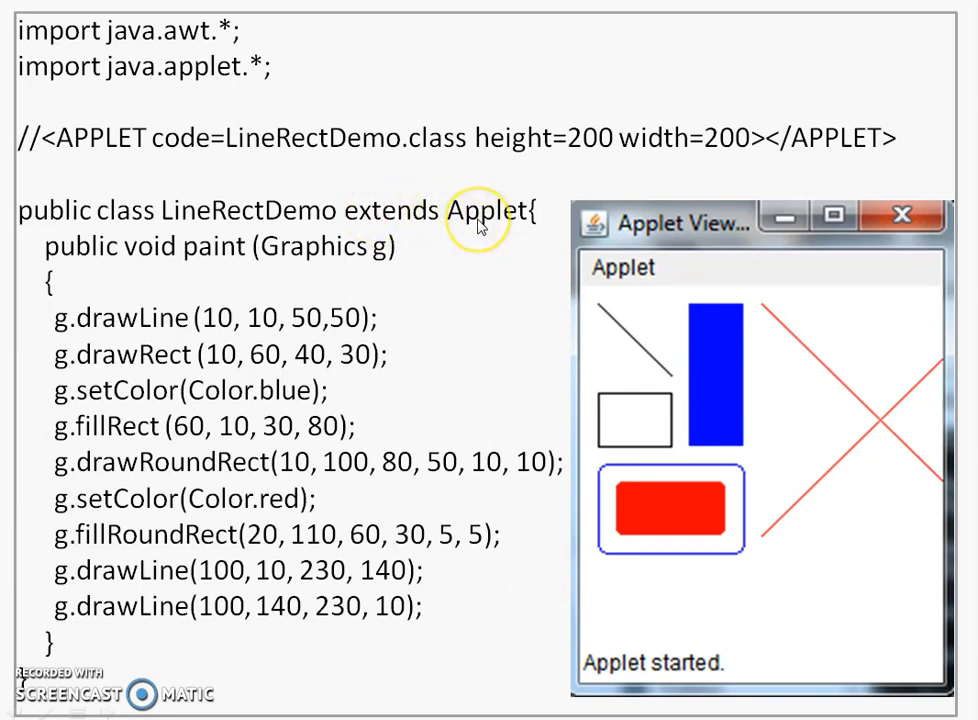
mouse_move(404, 232)
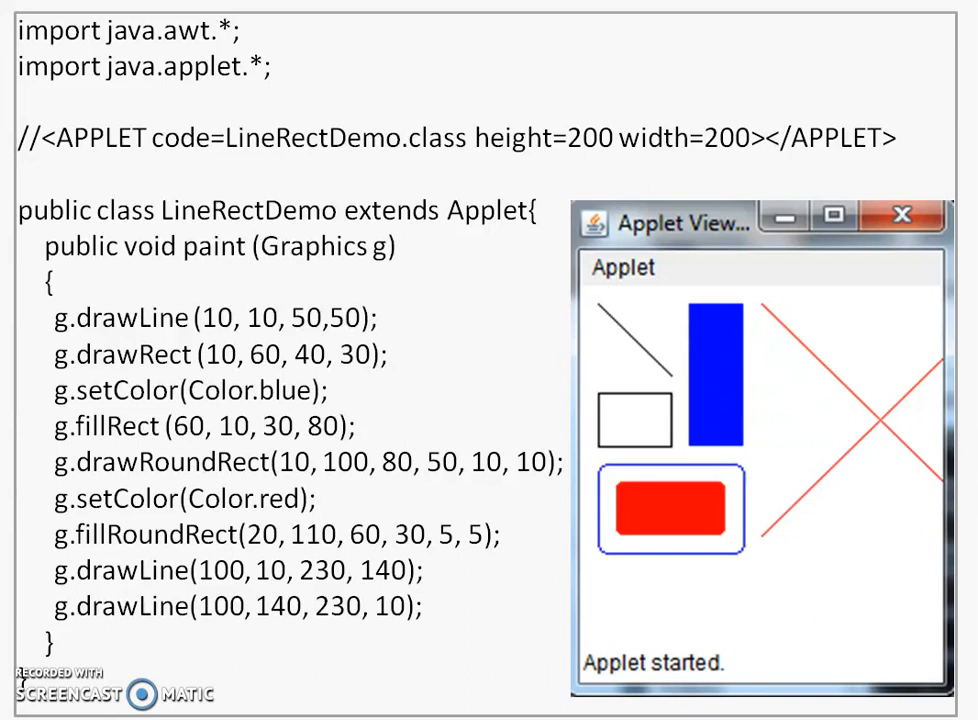
mouse_move(296, 264)
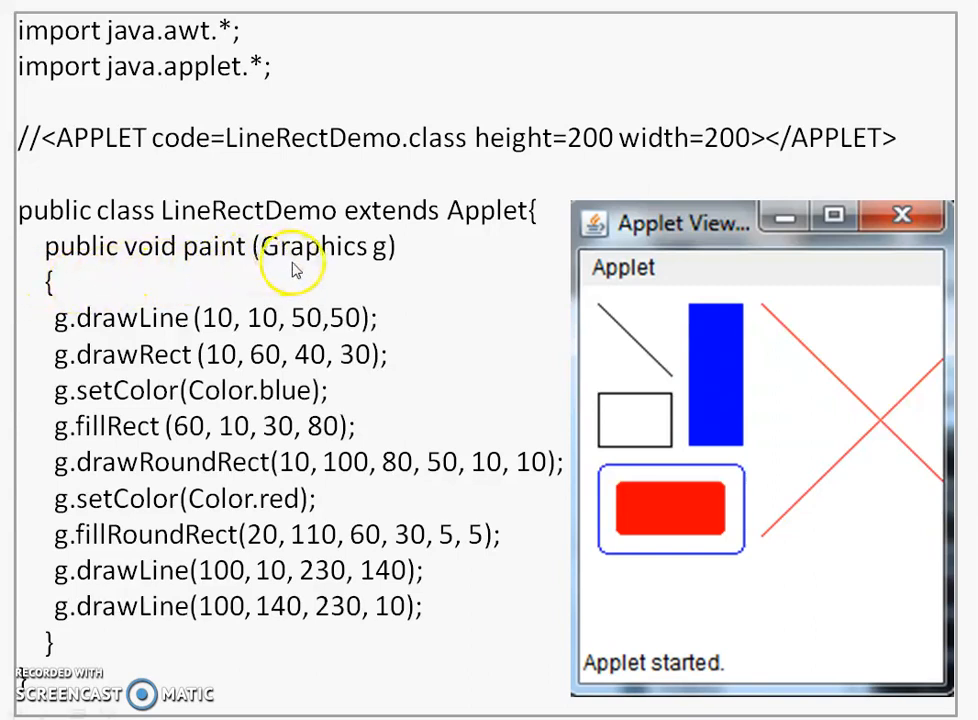
mouse_move(360, 264)
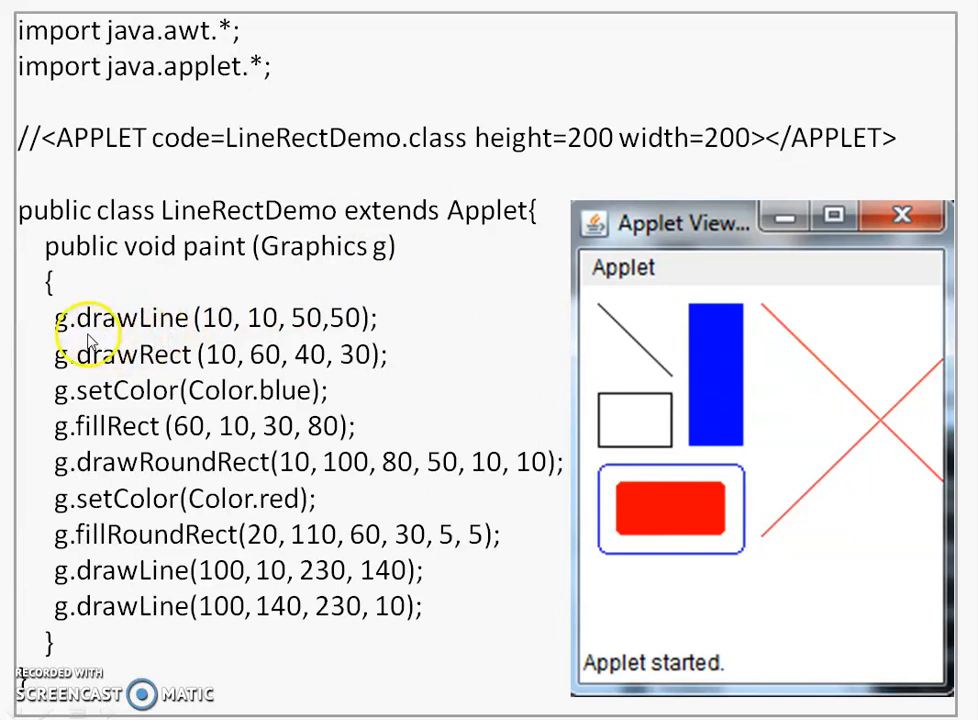
mouse_move(148, 336)
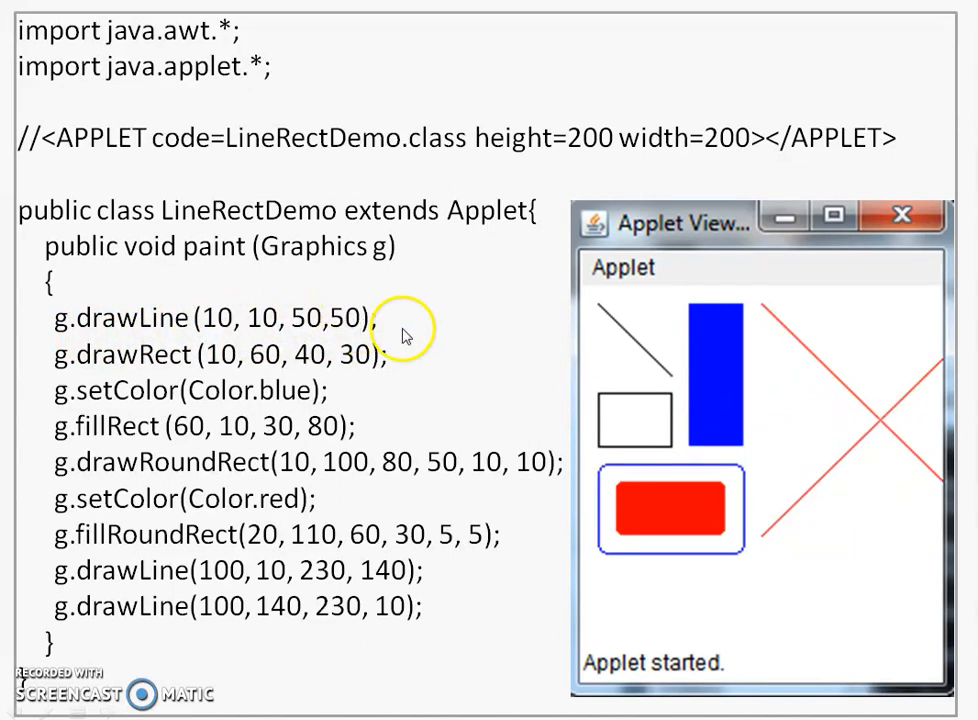
mouse_move(610, 324)
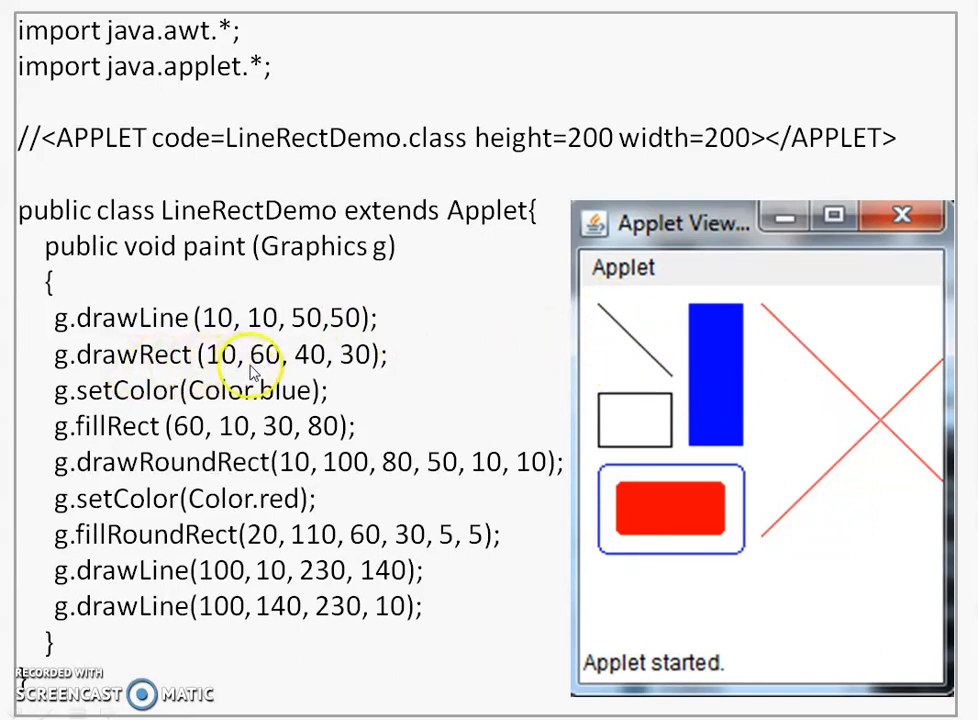
mouse_move(310, 372)
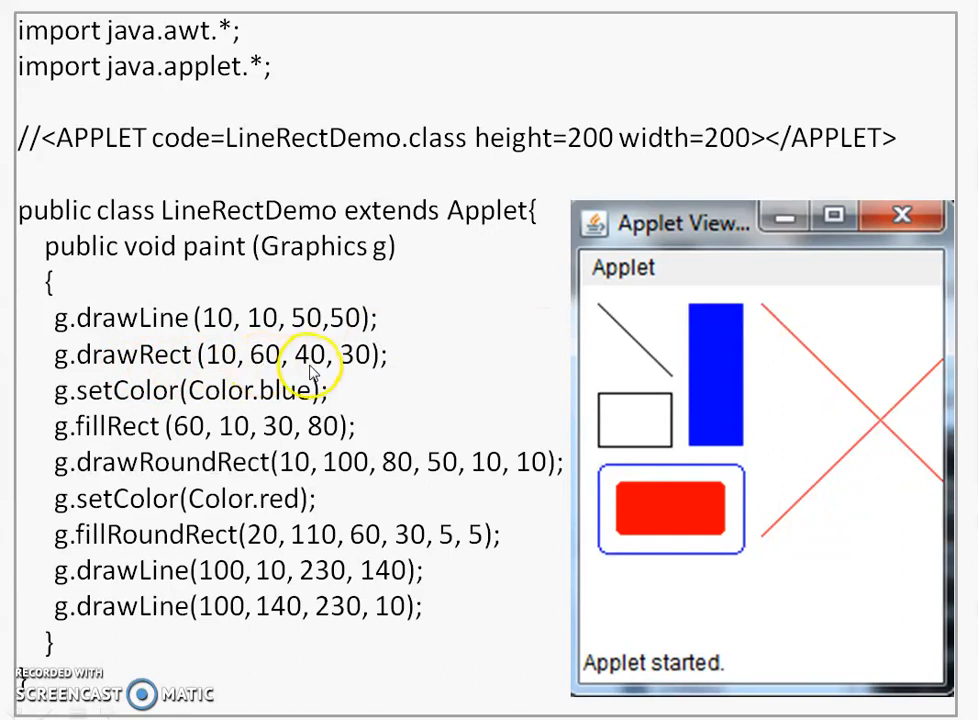
mouse_move(364, 370)
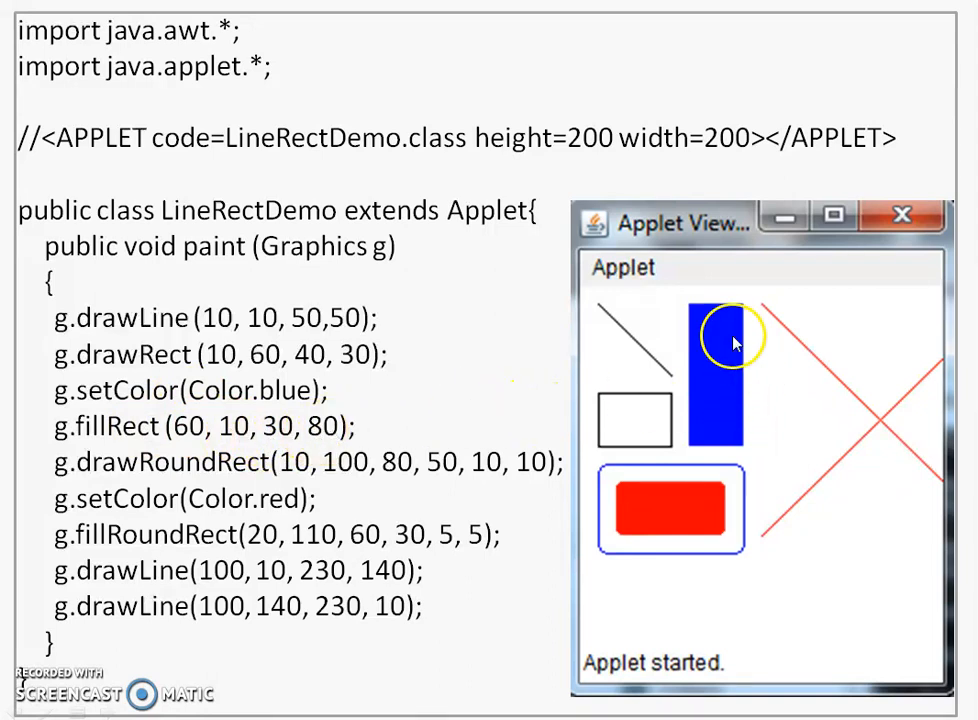
mouse_move(730, 444)
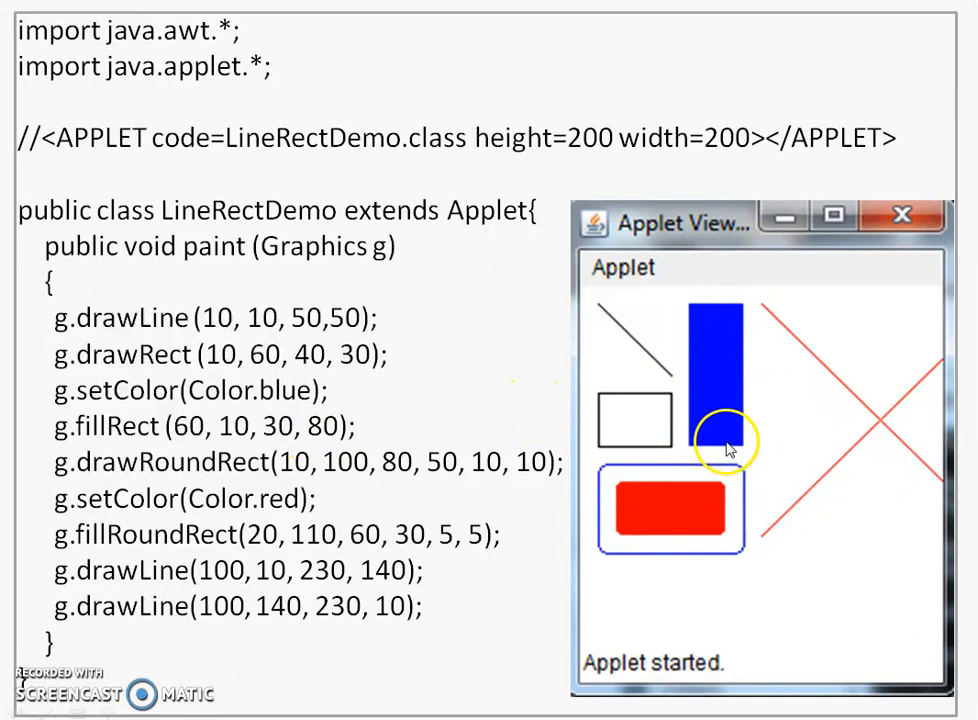
mouse_move(740, 390)
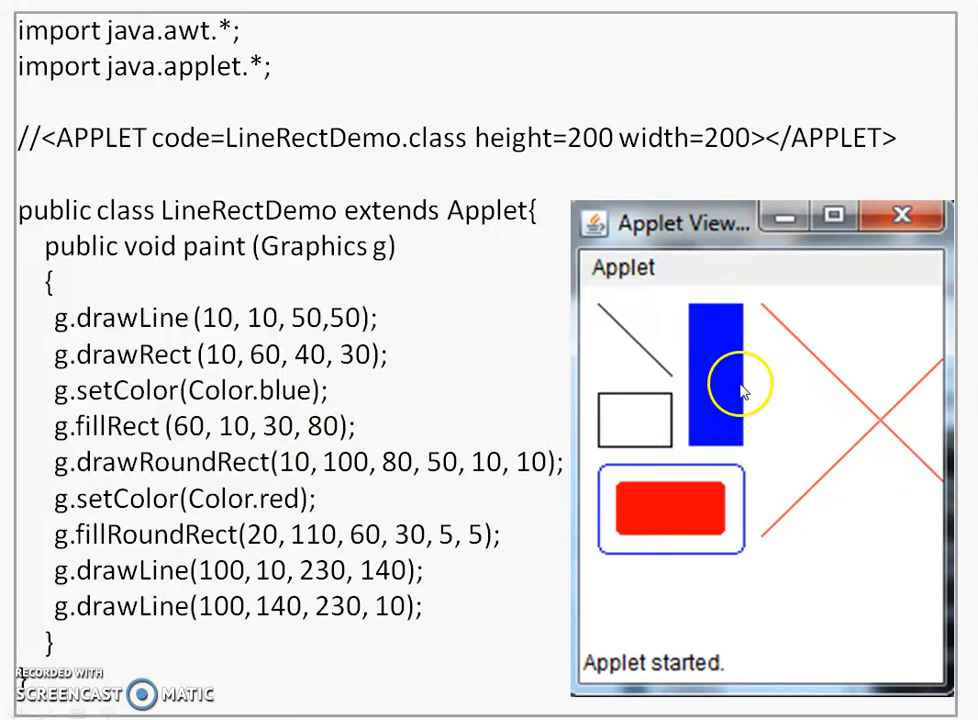
mouse_move(712, 398)
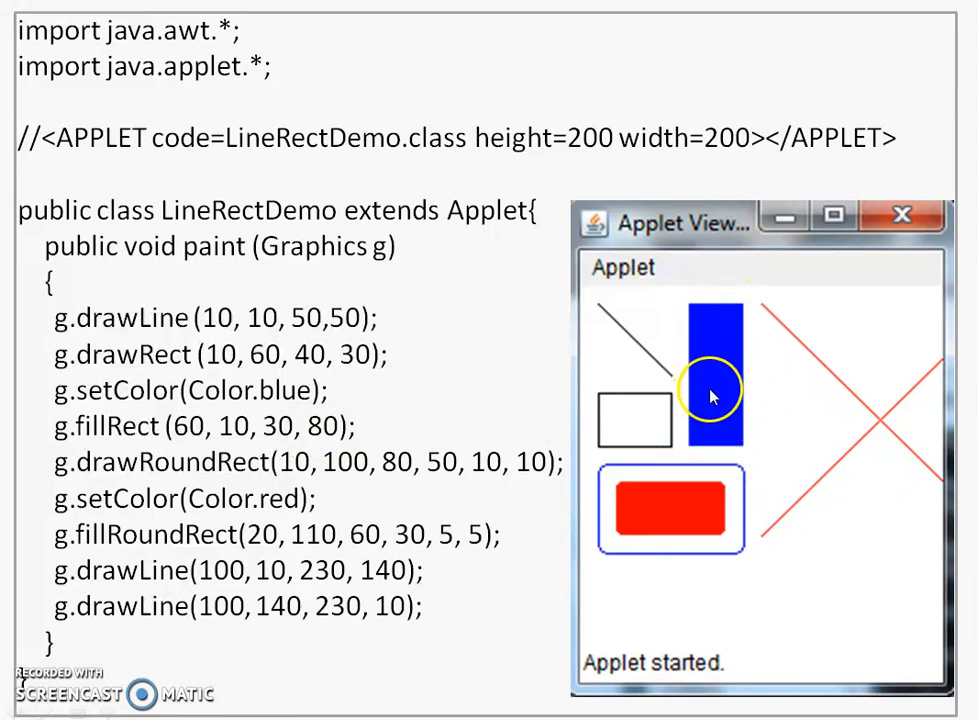
mouse_move(160, 476)
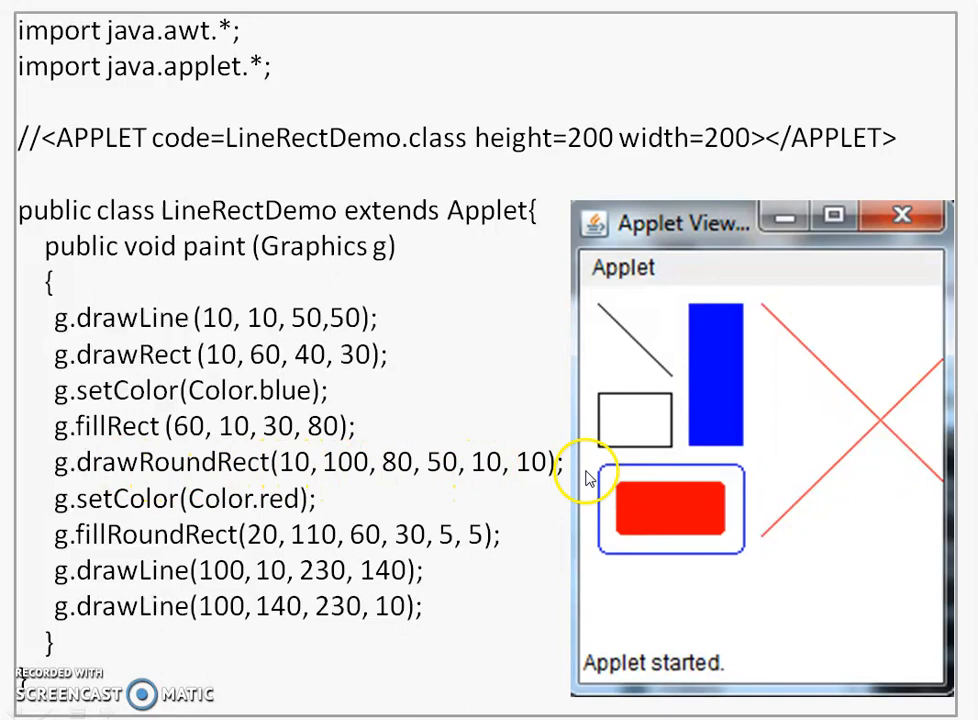
mouse_move(602, 476)
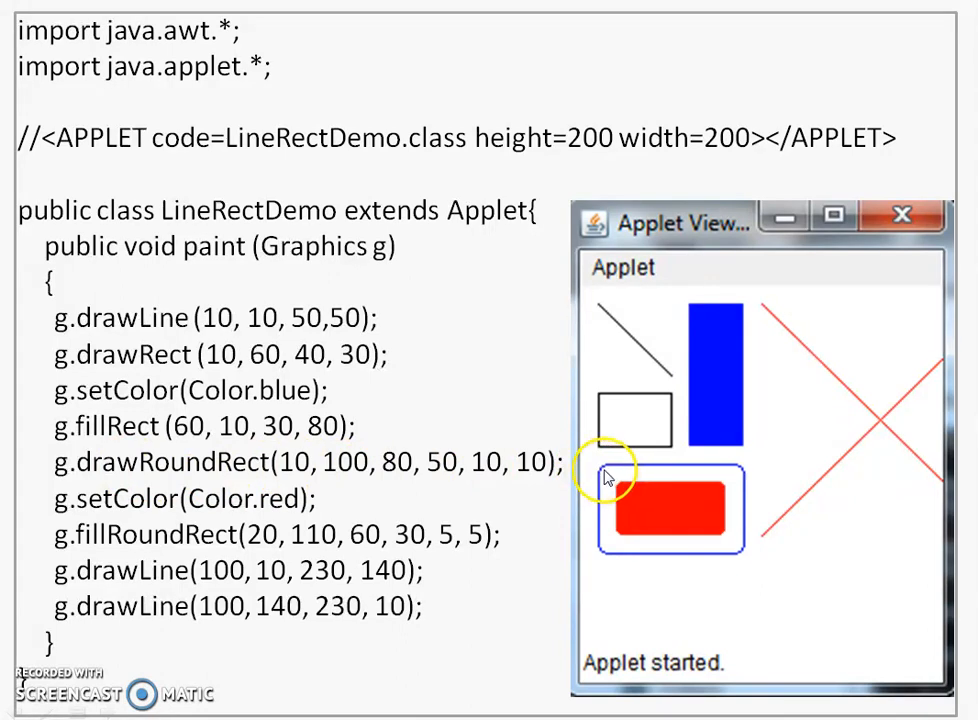
mouse_move(450, 480)
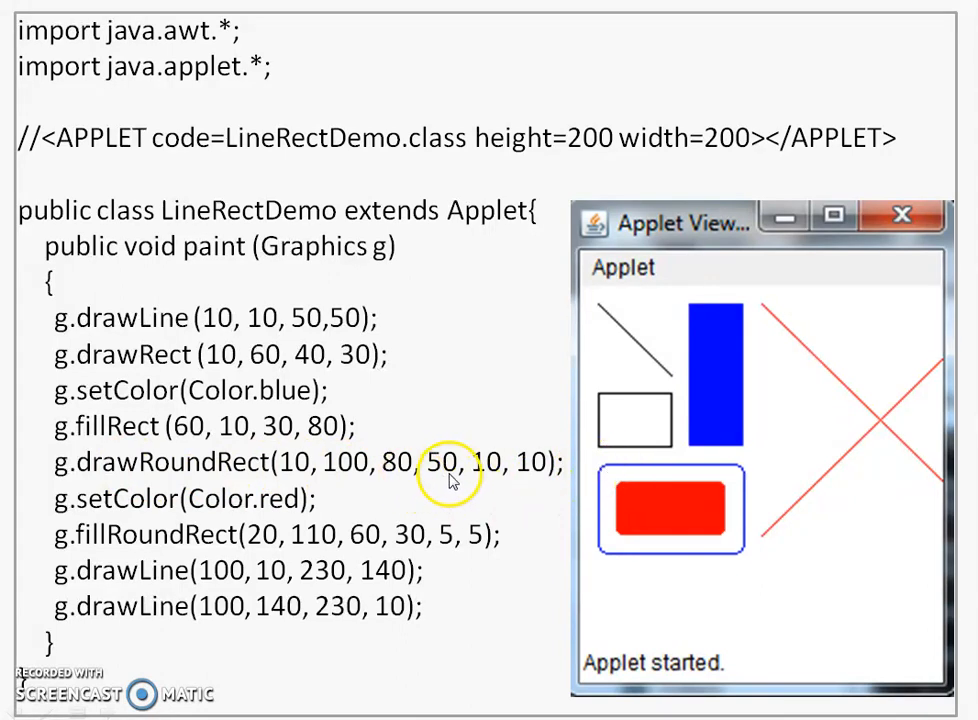
mouse_move(610, 556)
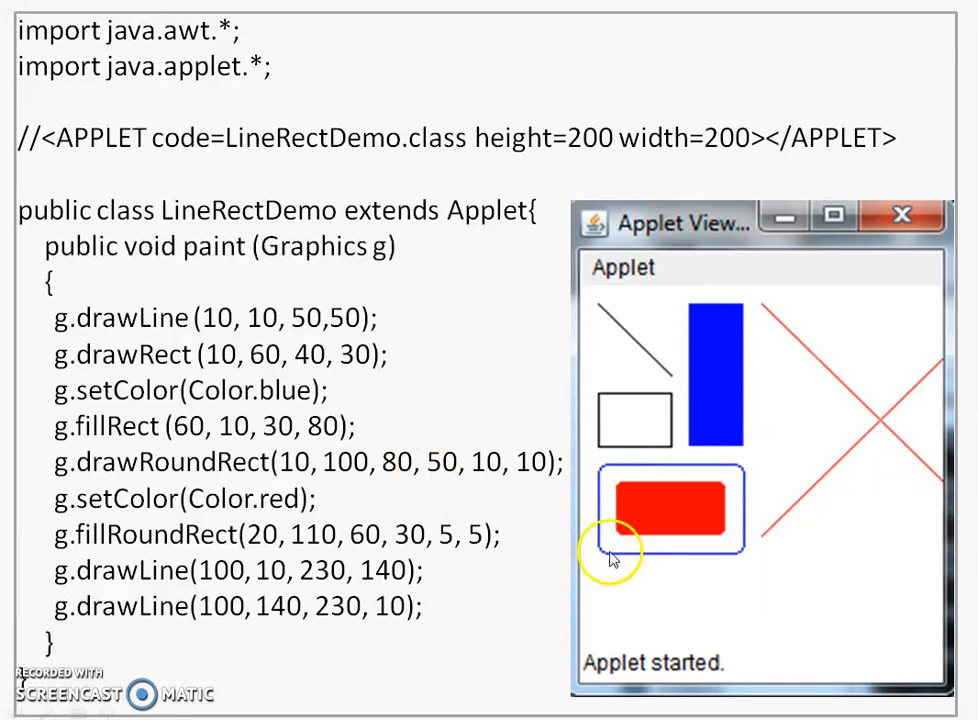
mouse_move(740, 548)
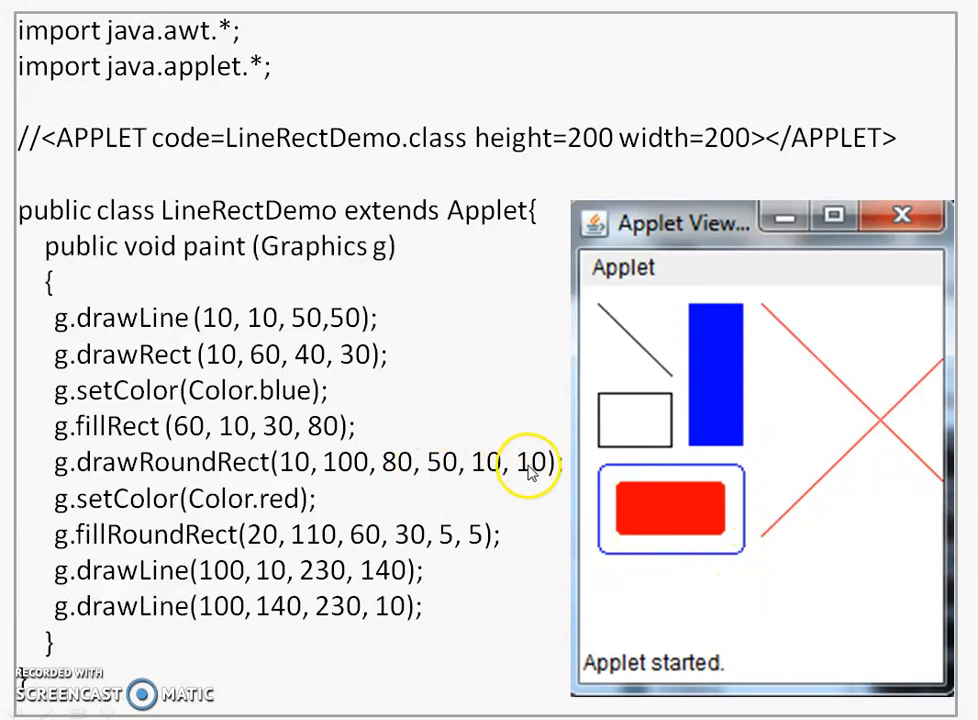
mouse_move(604, 474)
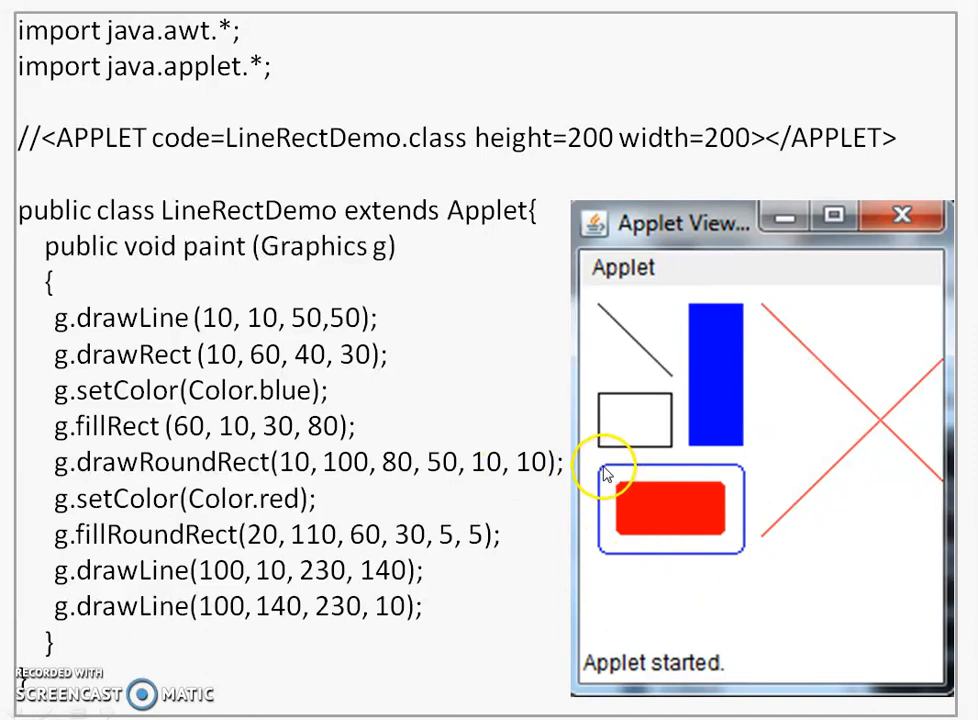
mouse_move(614, 474)
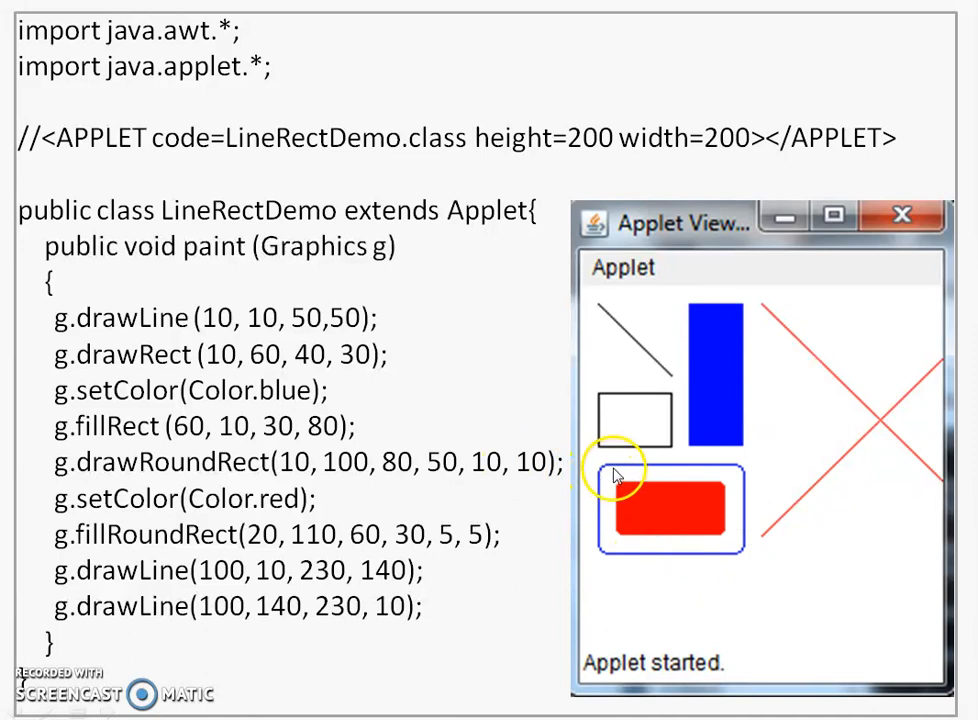
mouse_move(610, 476)
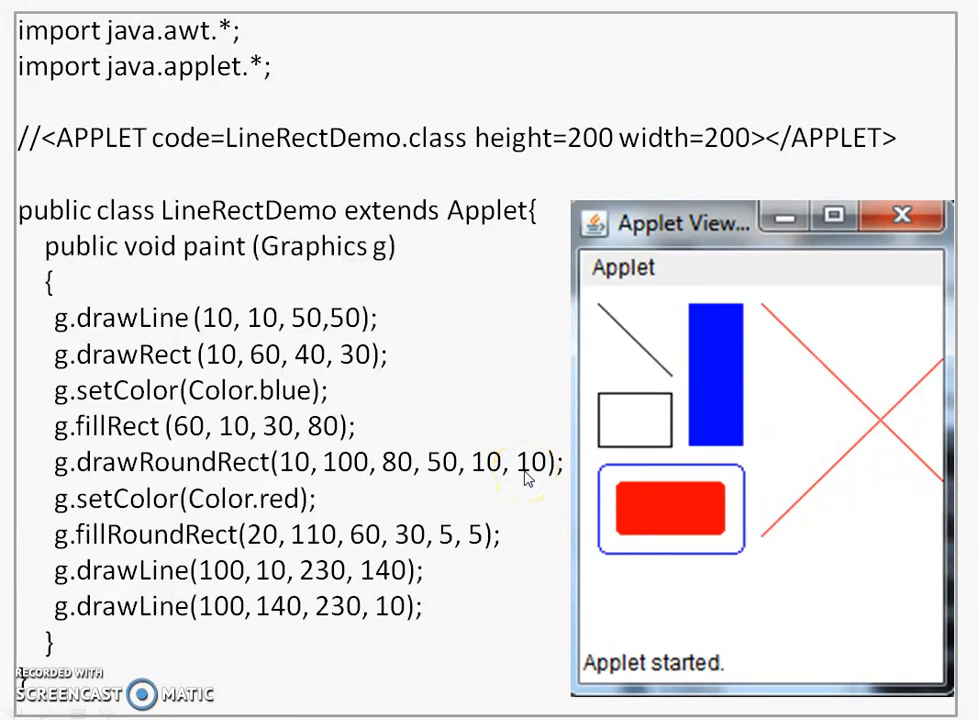
mouse_move(260, 400)
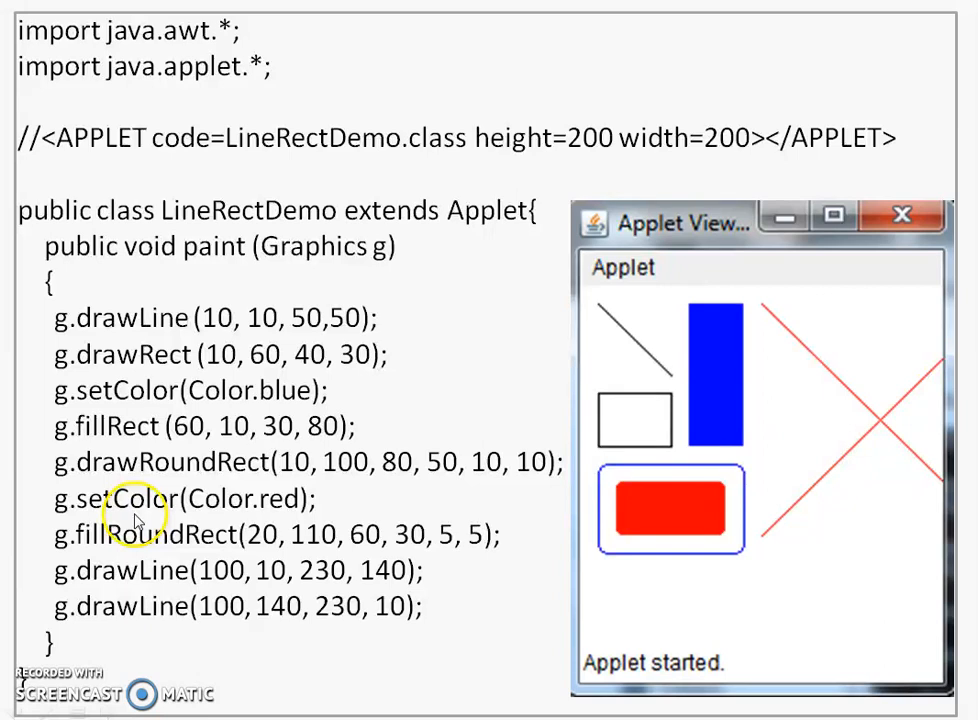
mouse_move(230, 516)
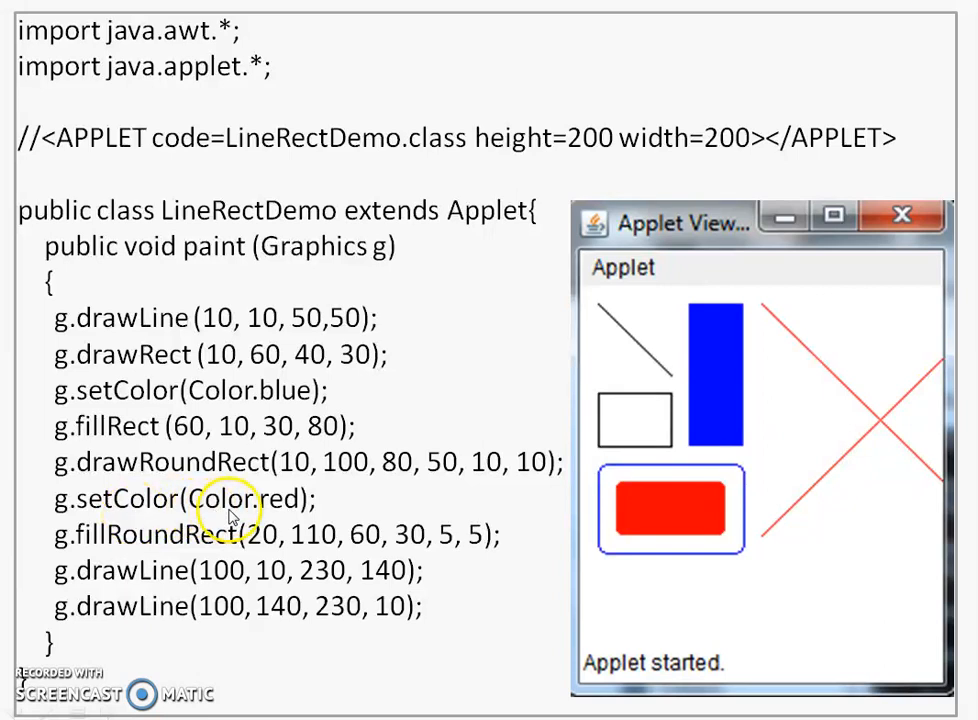
mouse_move(100, 544)
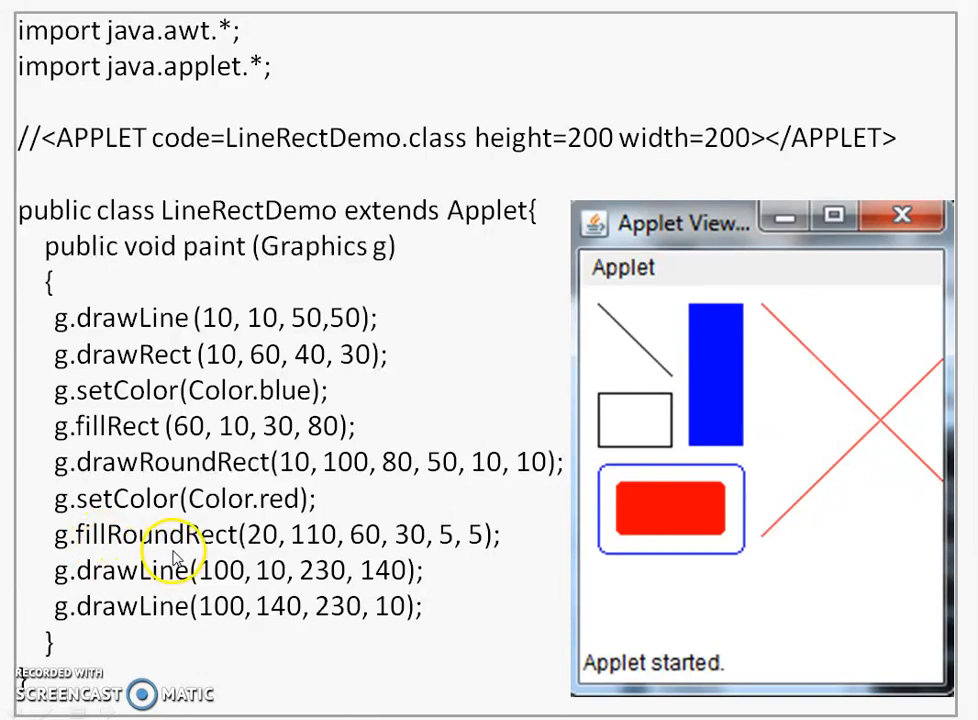
mouse_move(156, 540)
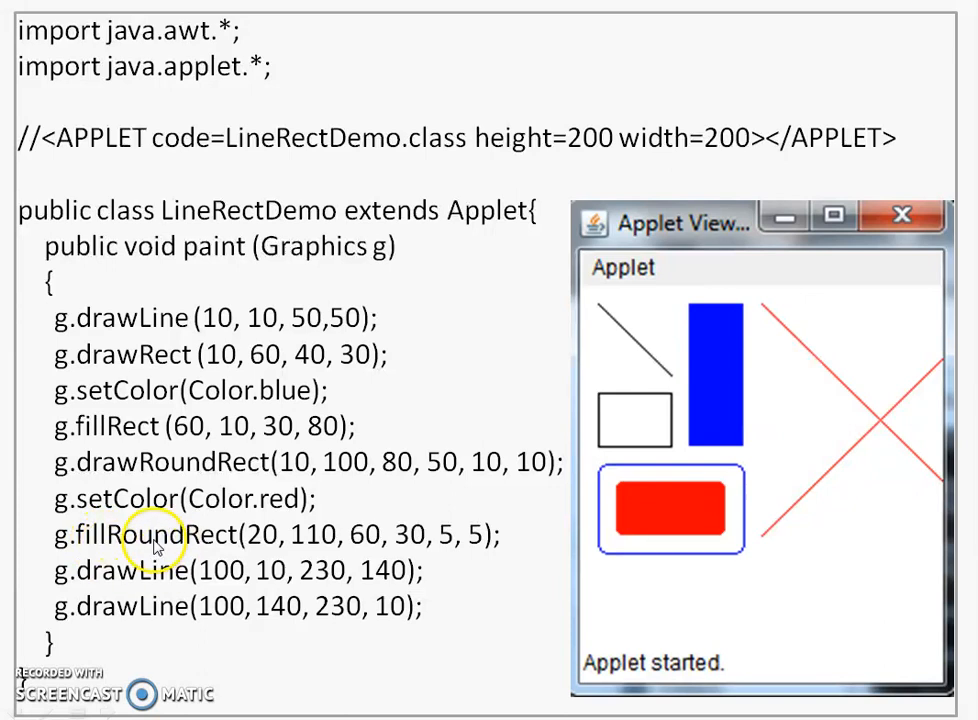
mouse_move(200, 550)
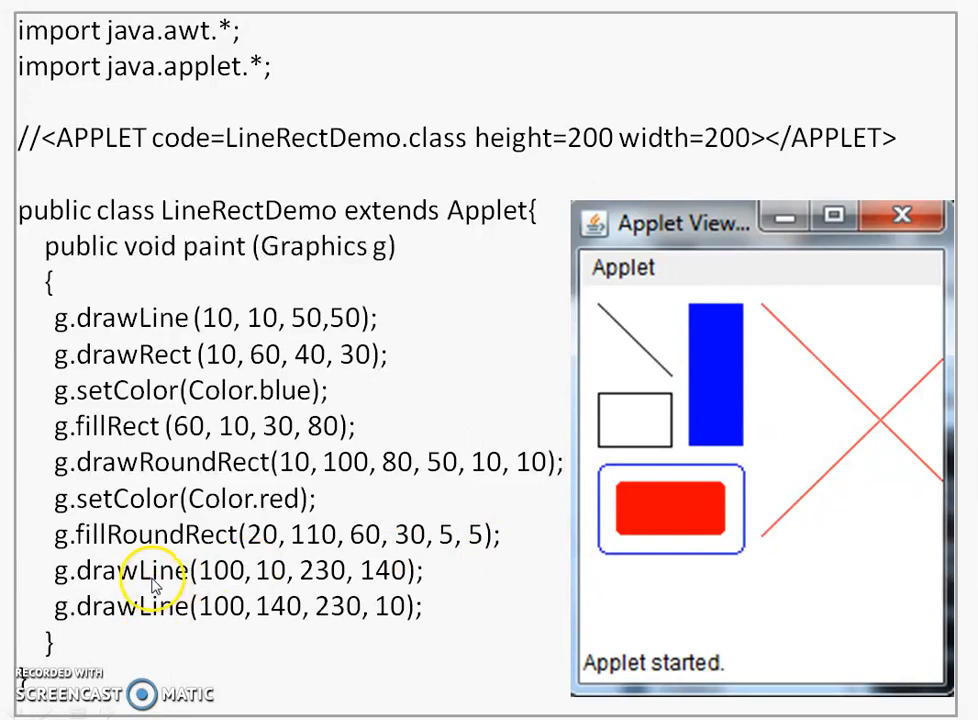
mouse_move(150, 510)
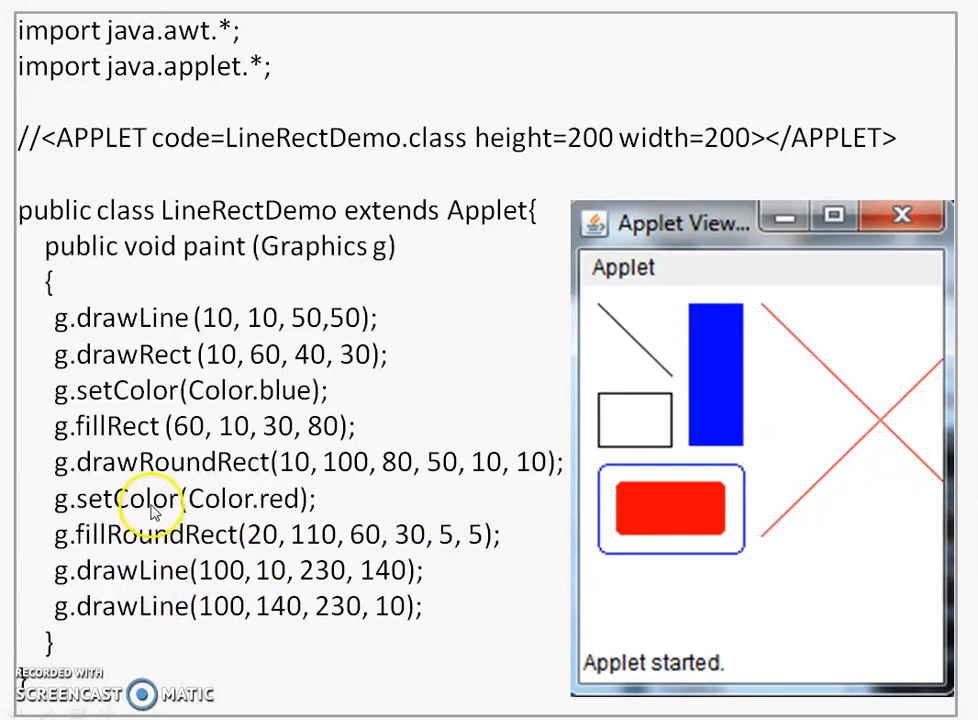
mouse_move(170, 616)
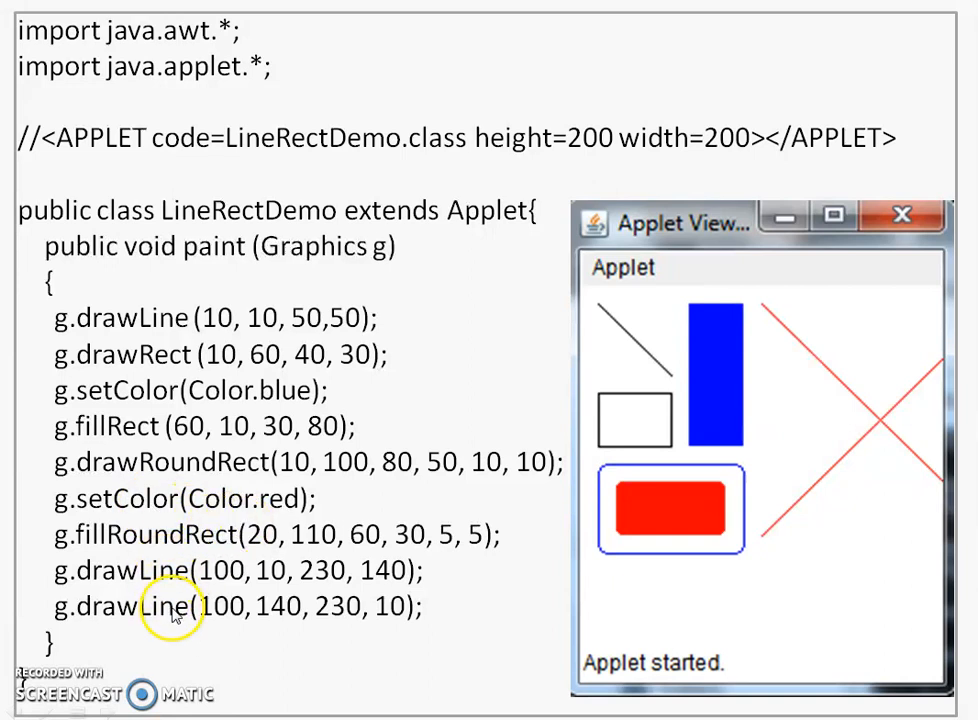
mouse_move(246, 616)
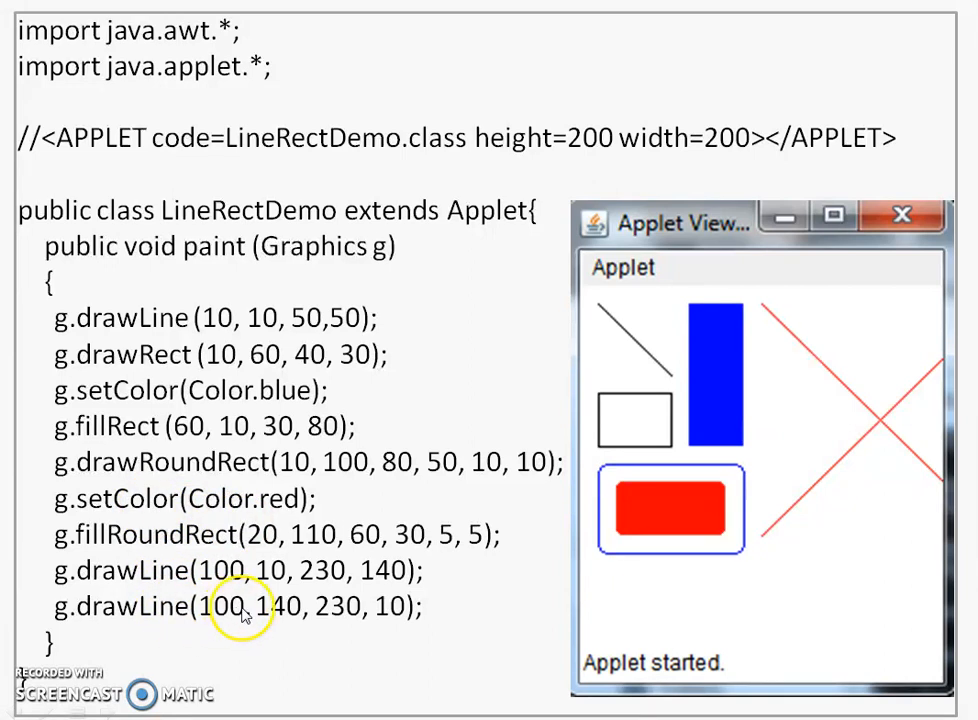
mouse_move(340, 624)
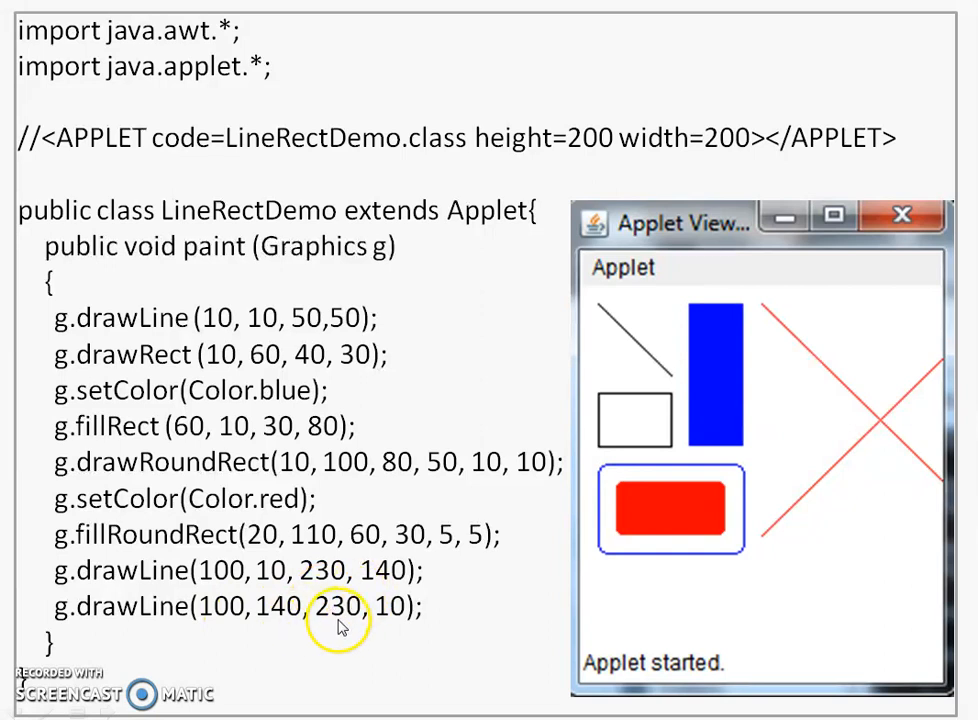
mouse_move(784, 352)
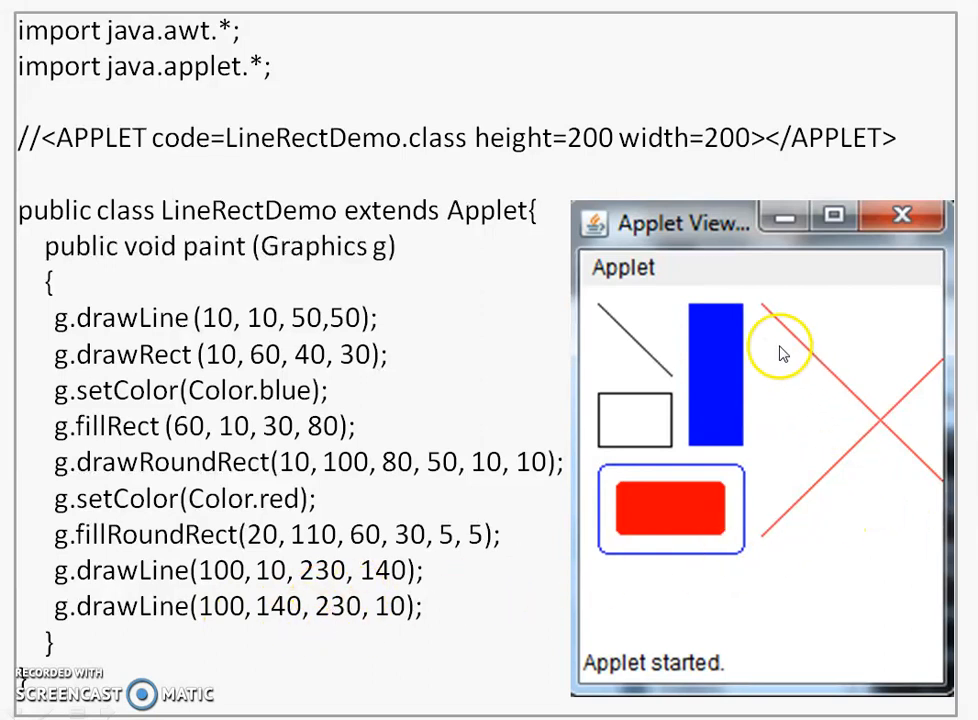
mouse_move(868, 502)
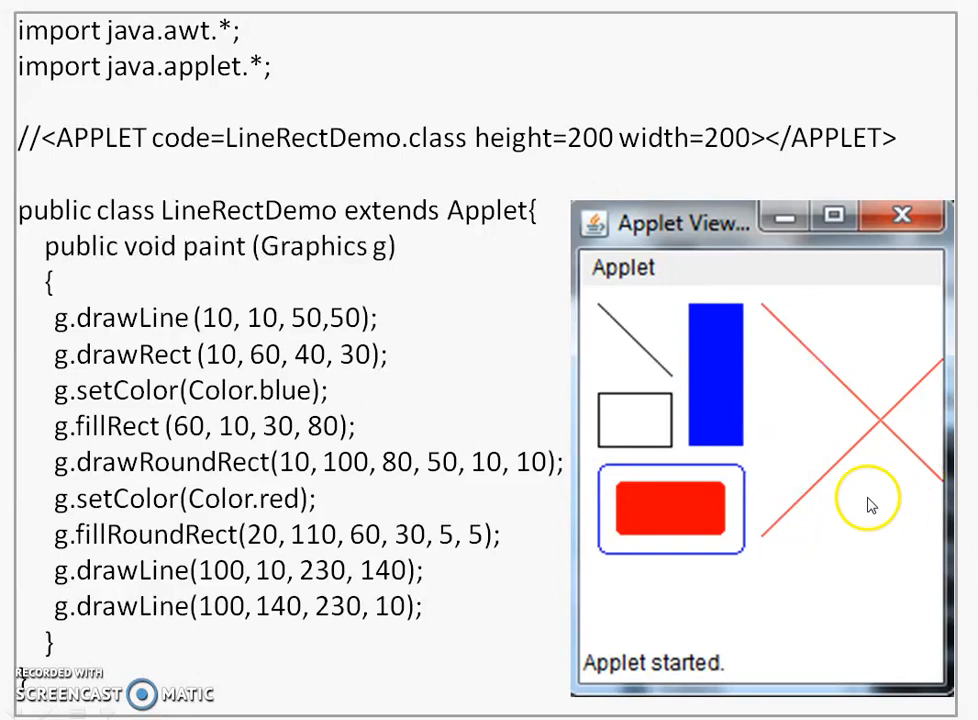